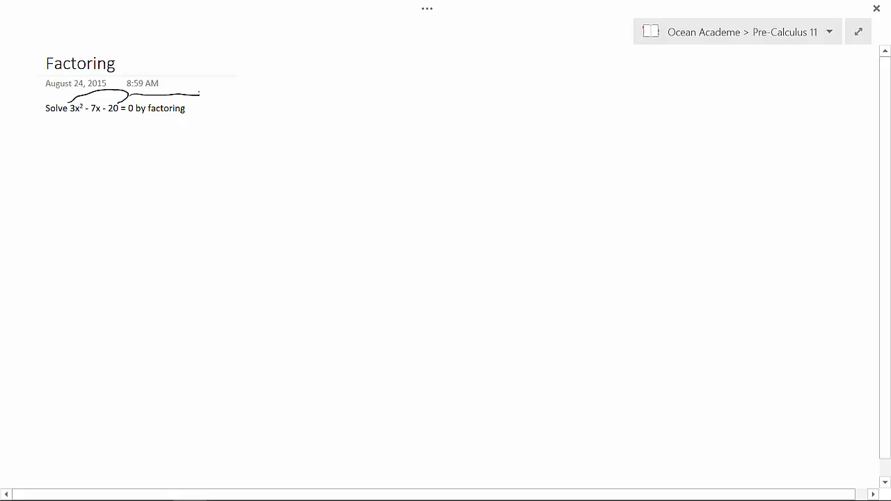
- Write 60 = 12 × 5 in ink beside the problem statement
left_click_drag(223, 100, 228, 114)
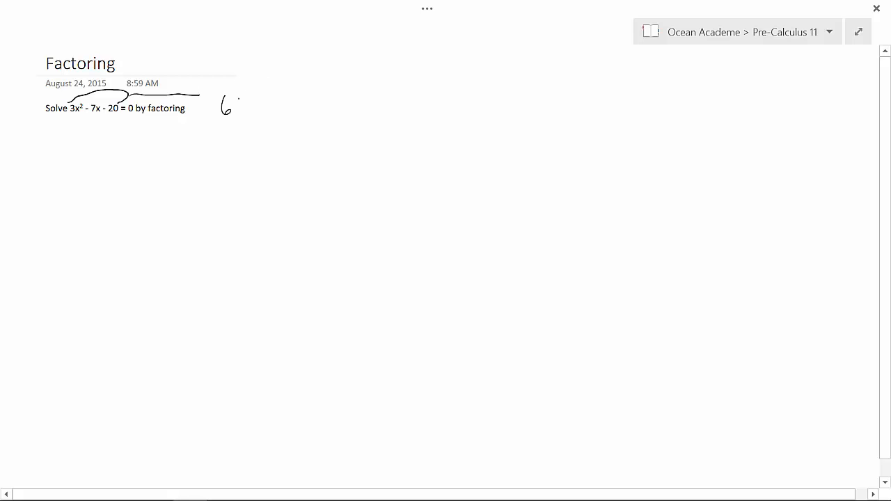
left_click_drag(240, 108, 264, 104)
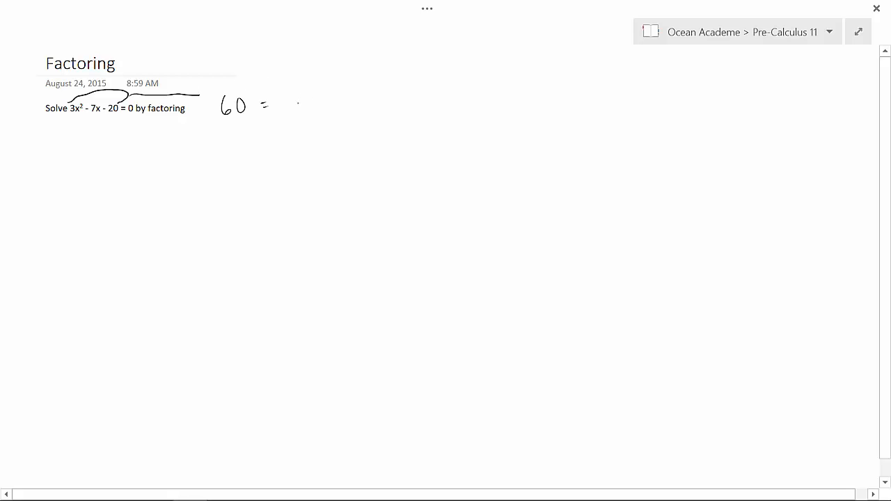
left_click_drag(278, 105, 318, 105)
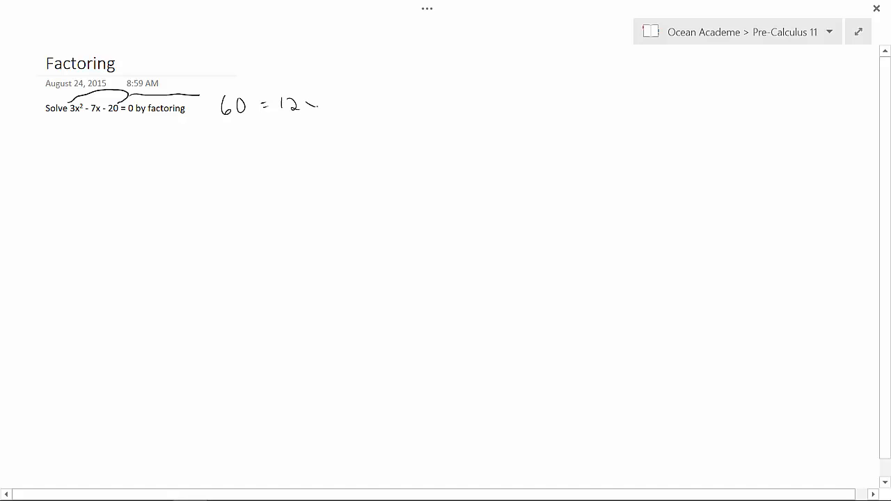
left_click_drag(320, 114, 337, 97)
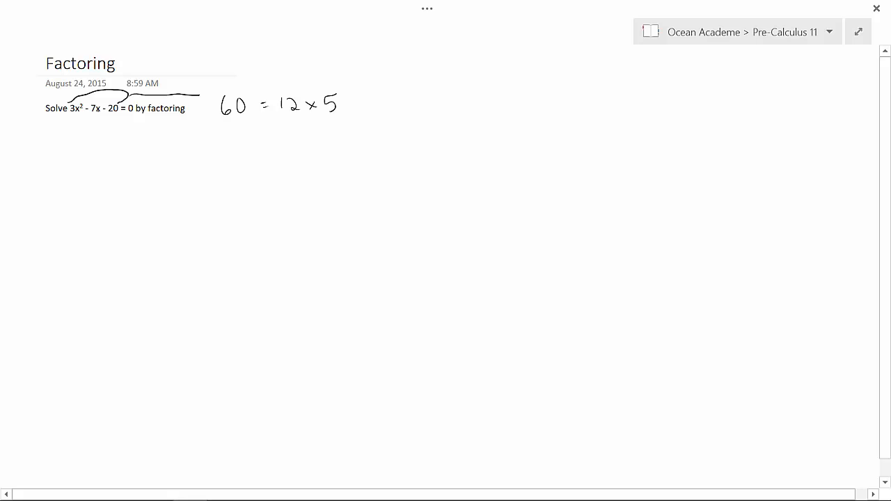
- Write 3x² − 12x + 5x − 20 = 0 on a new line below the problem
left_click_drag(56, 136, 67, 167)
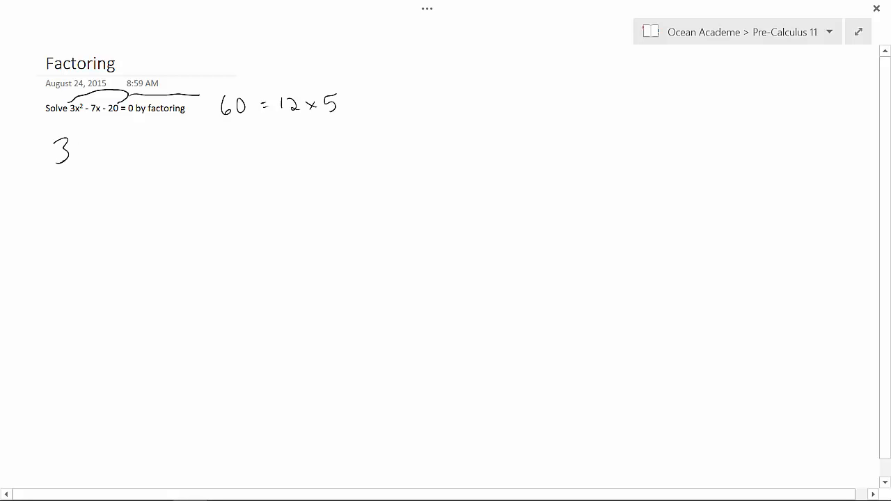
left_click_drag(70, 150, 100, 139)
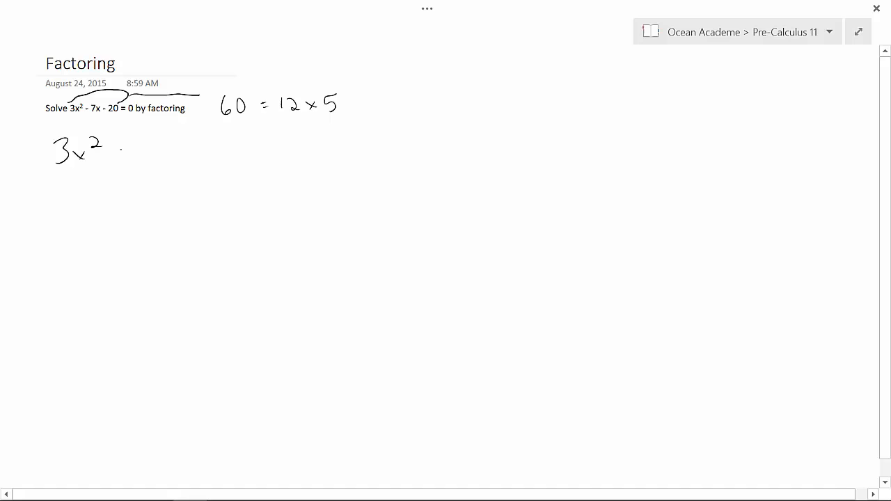
left_click_drag(108, 153, 156, 153)
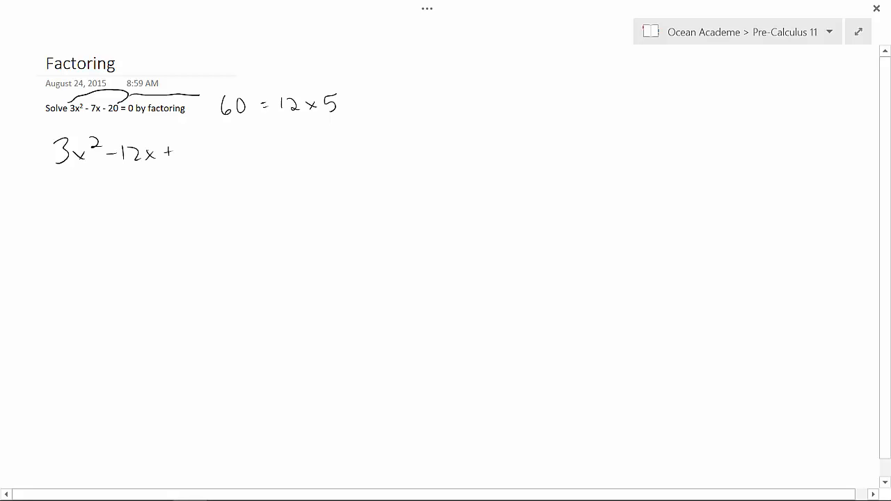
left_click_drag(181, 150, 234, 150)
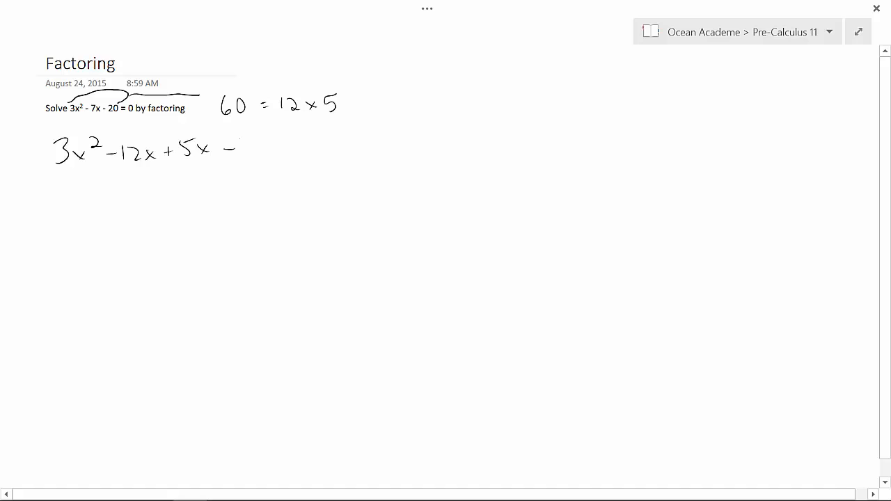
left_click_drag(236, 146, 323, 144)
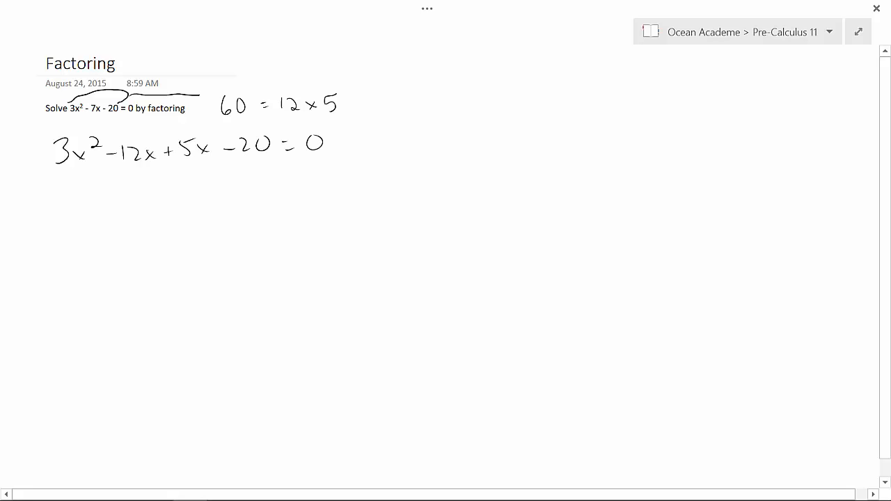
- Mark the 3 in the problem statement and add ink under the rewritten equation
left_click_drag(86, 123, 99, 123)
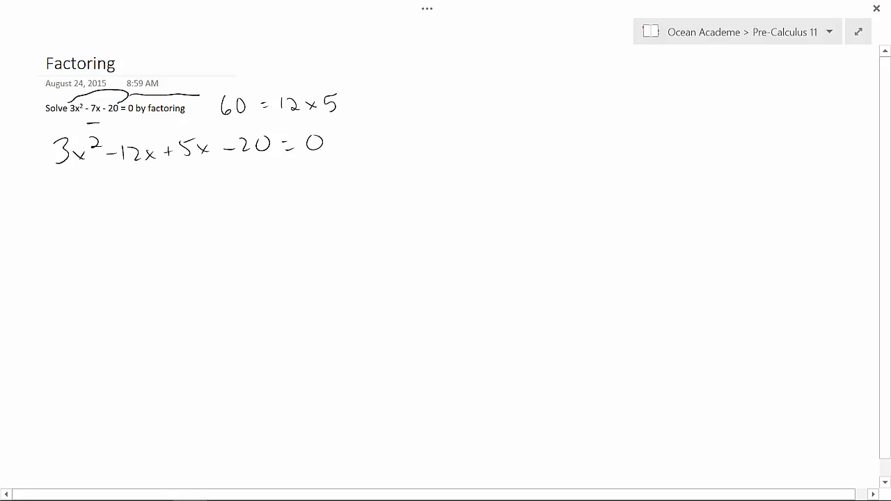
left_click_drag(115, 170, 206, 167)
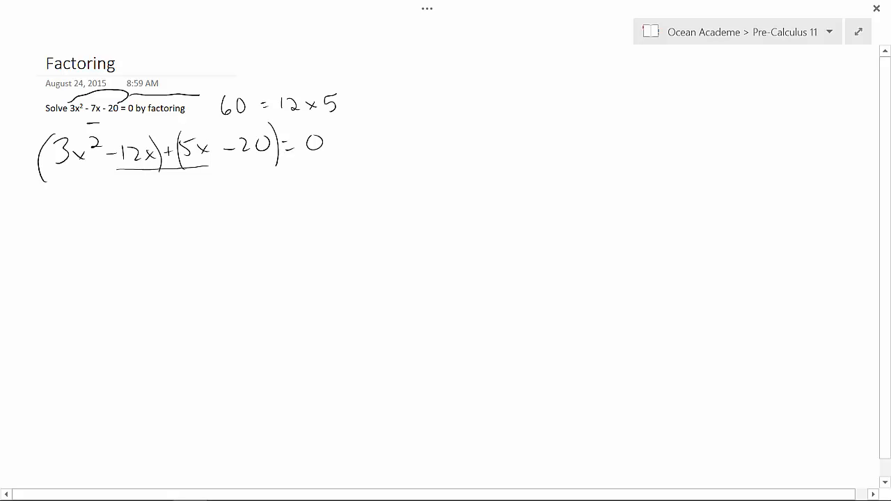
- Draw parentheses grouping the equation into (3x² − 12x) and (5x − 20)
left_click_drag(31, 209, 59, 220)
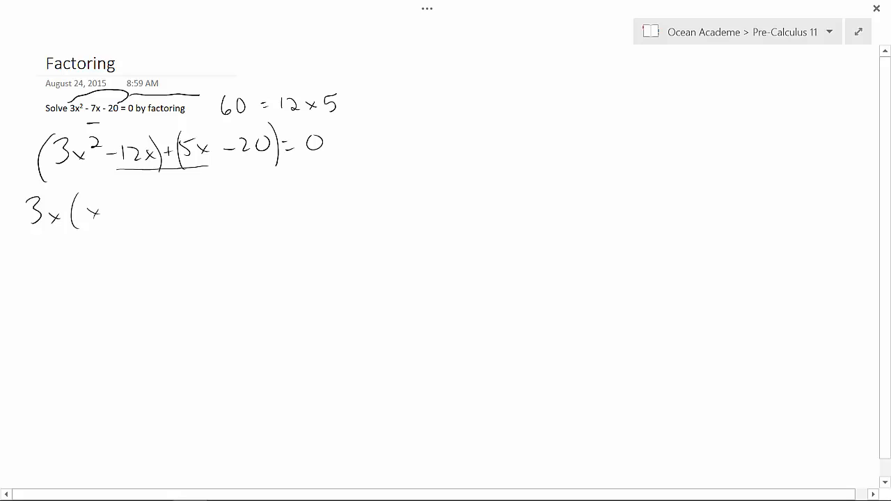
- Write 3x(x − 4) + 5(x − 4) = 0 below the grouped equation
left_click_drag(118, 209, 164, 230)
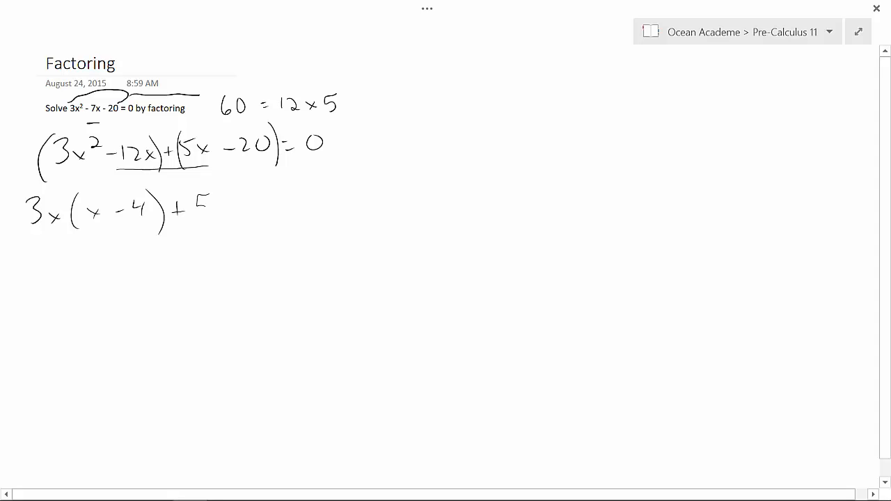
left_click_drag(202, 201, 243, 208)
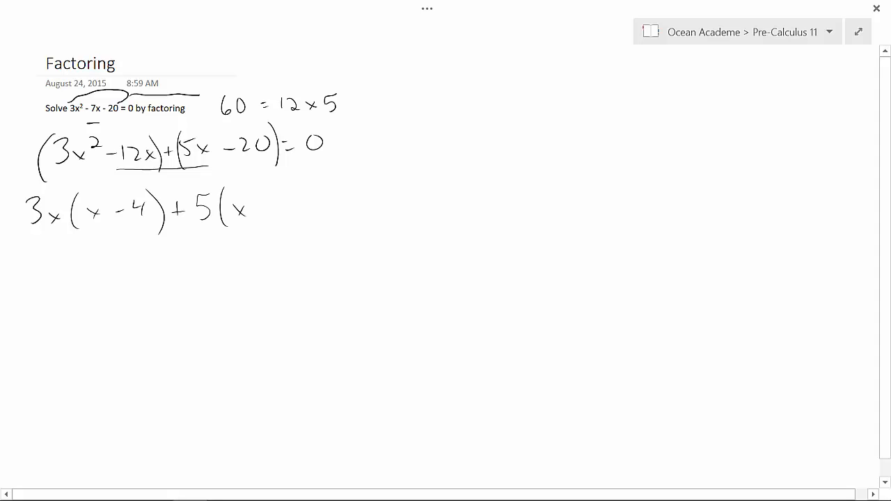
left_click_drag(250, 206, 322, 206)
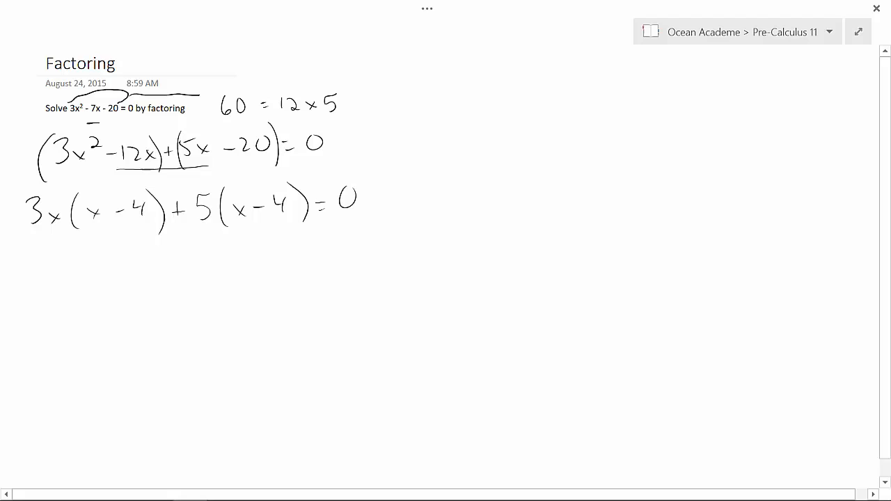
- Begin the next line with 3x +
left_click_drag(56, 250, 66, 282)
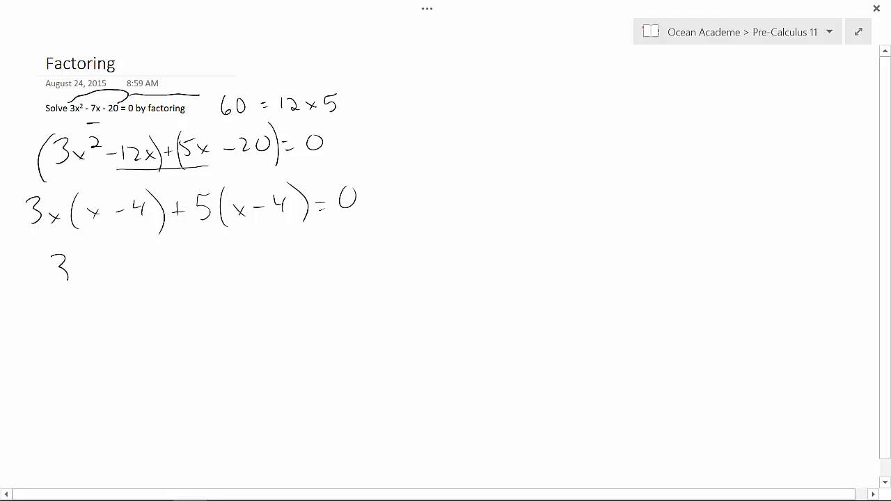
left_click_drag(70, 272, 129, 267)
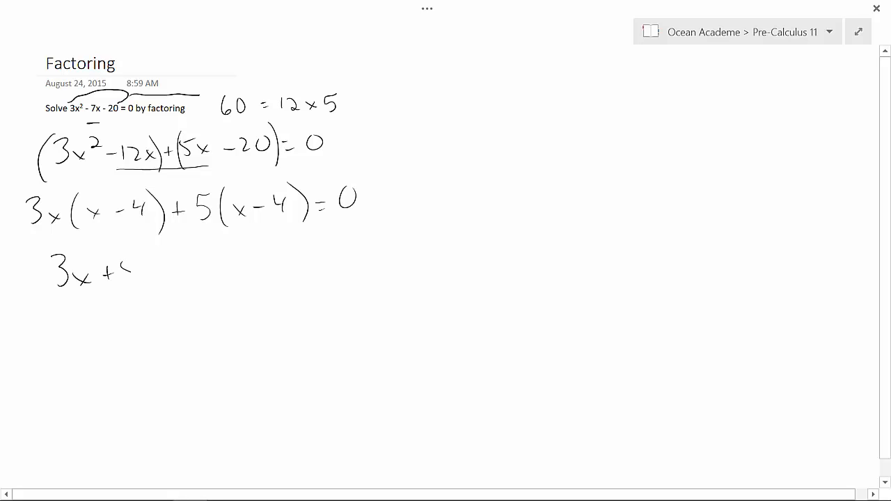